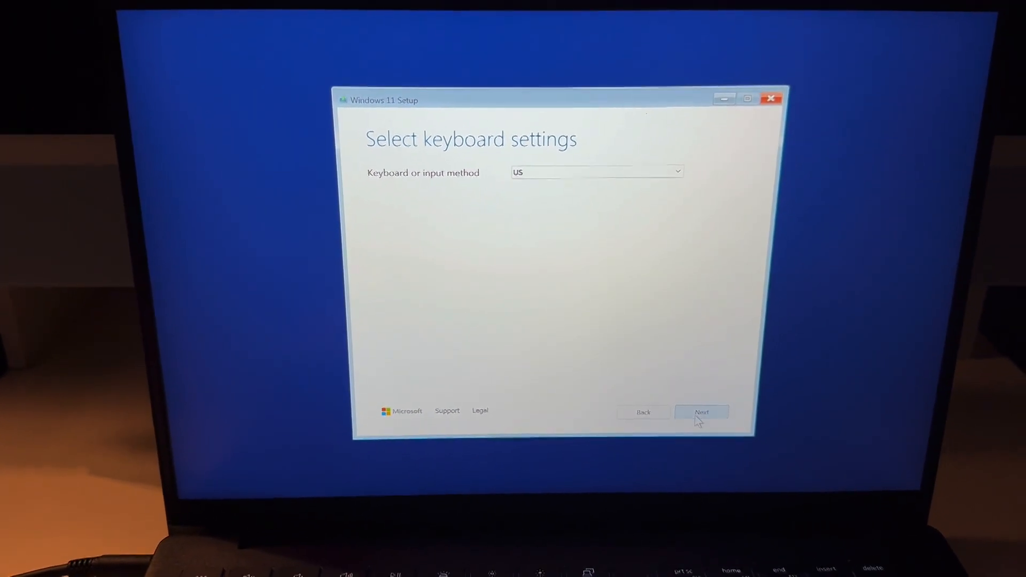
- Keep the US keyboard layout and agree to delete all files, apps and settings
{"action": "left_click", "coordinate": [701, 412]}
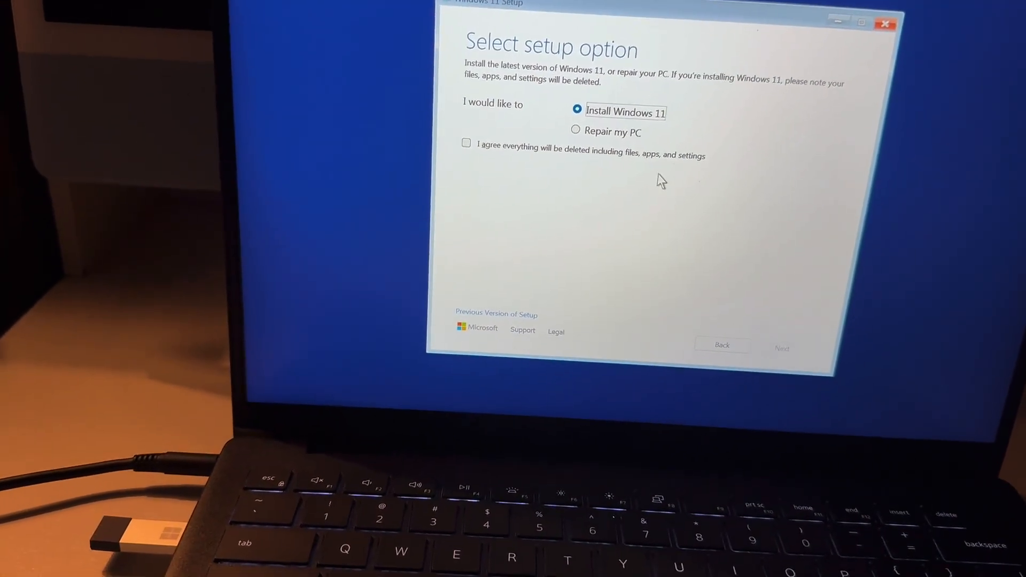
{"action": "left_click", "coordinate": [466, 143]}
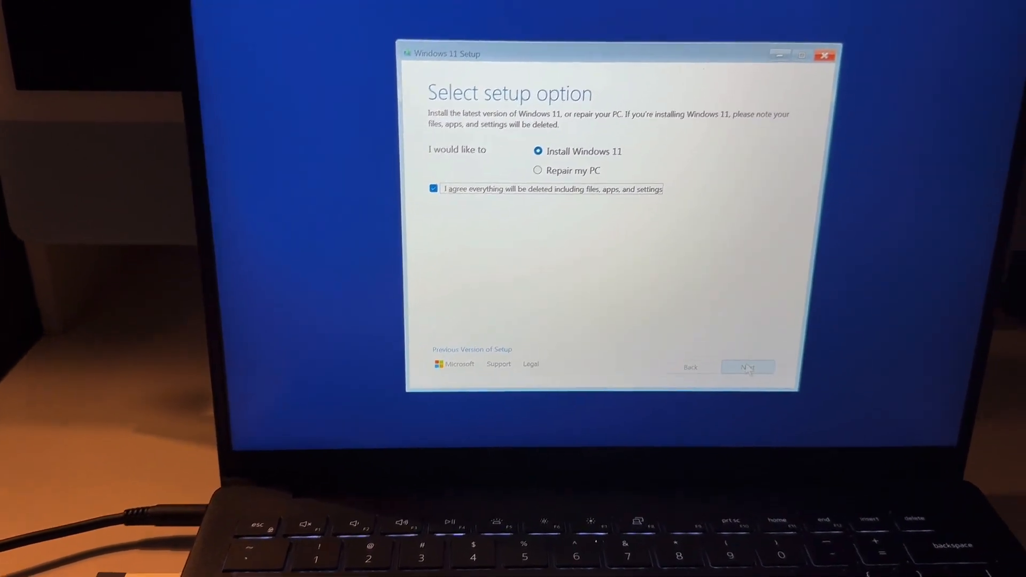
- Advance to the Microsoft license terms page and accept the terms
{"action": "left_click", "coordinate": [748, 367]}
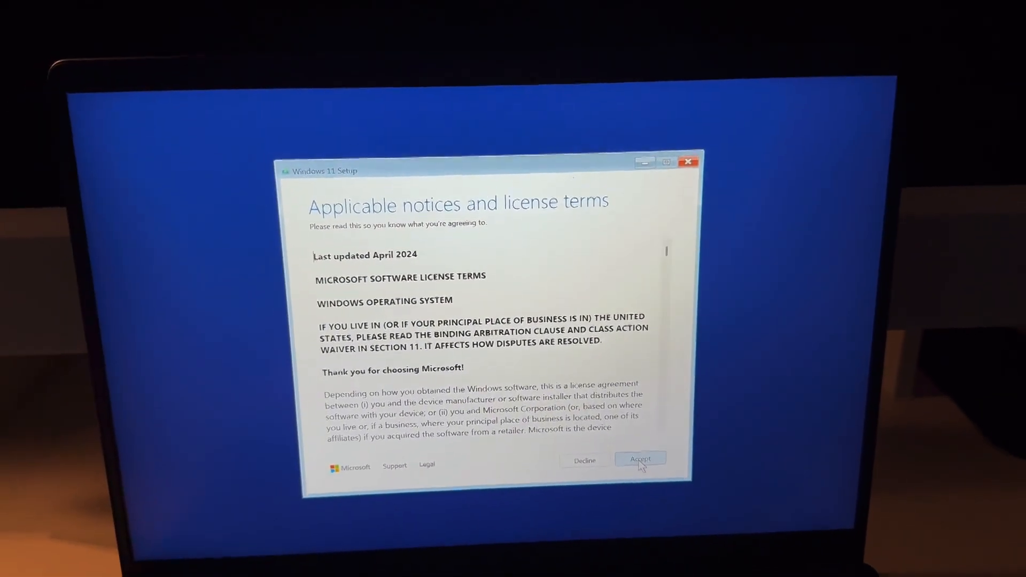
{"action": "left_click", "coordinate": [639, 458]}
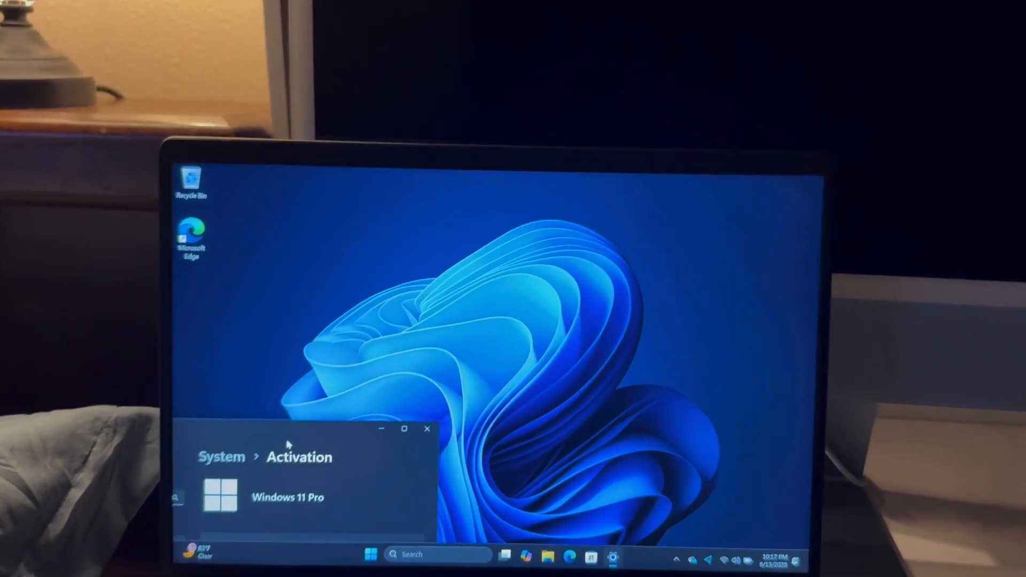
- Close the Windows 11 Pro Activation window and open the desktop Recycle Bin
{"action": "left_click", "coordinate": [427, 428]}
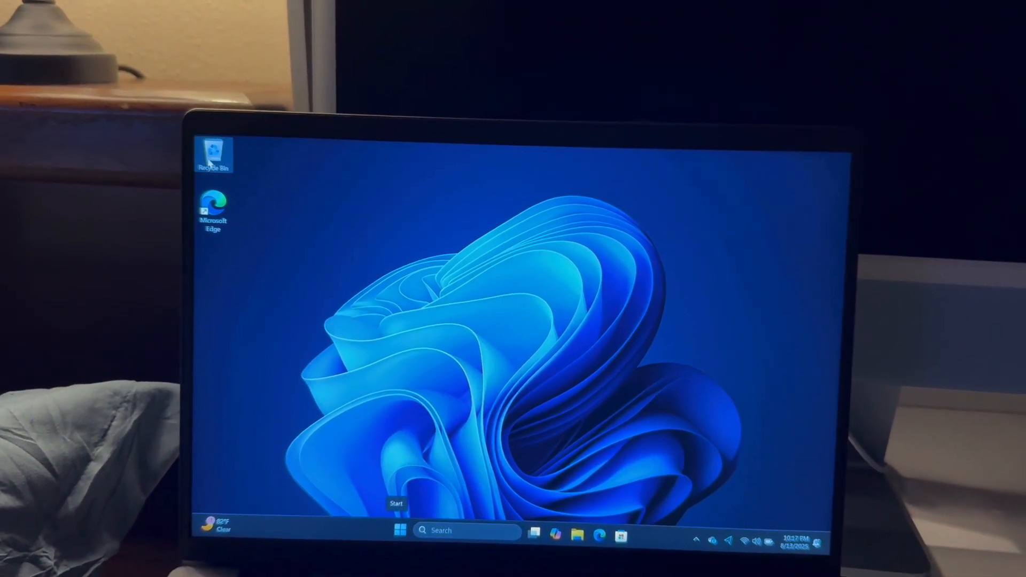
{"action": "double_click", "coordinate": [213, 151]}
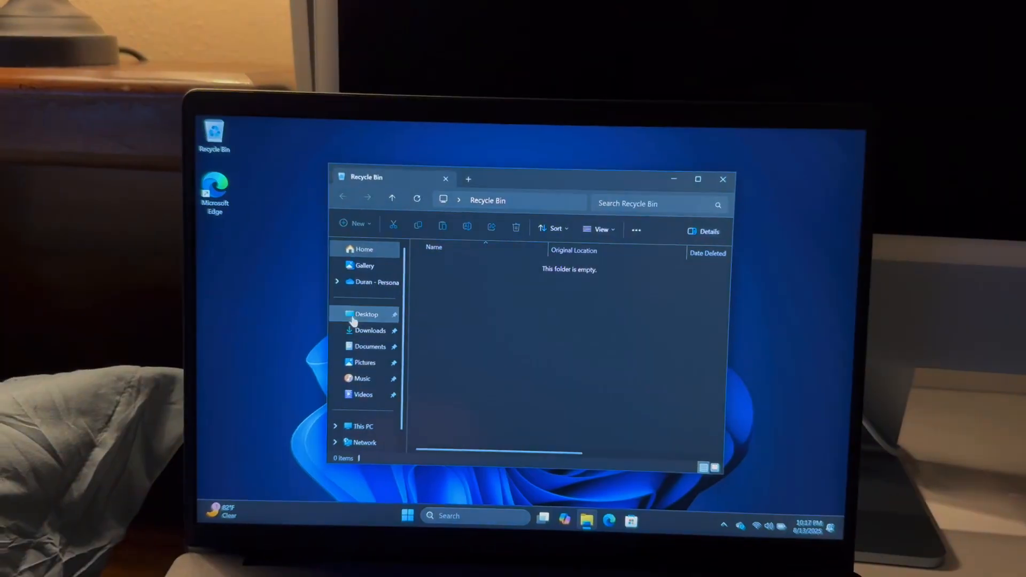
- View the 1.86 TB Local Disk (C:) on This PC and open its System About specifications
{"action": "left_click", "coordinate": [363, 426]}
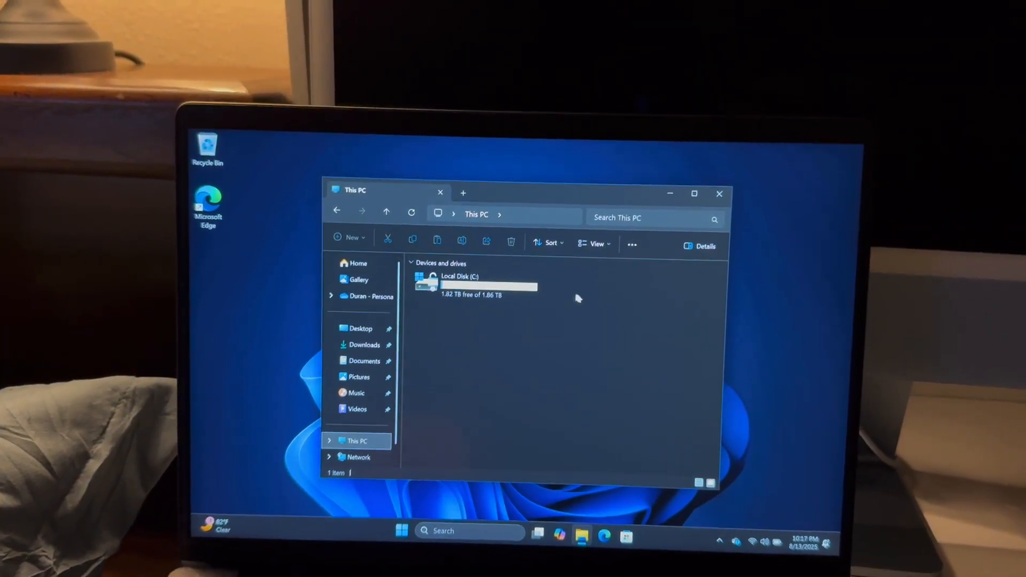
{"action": "left_click", "coordinate": [477, 284]}
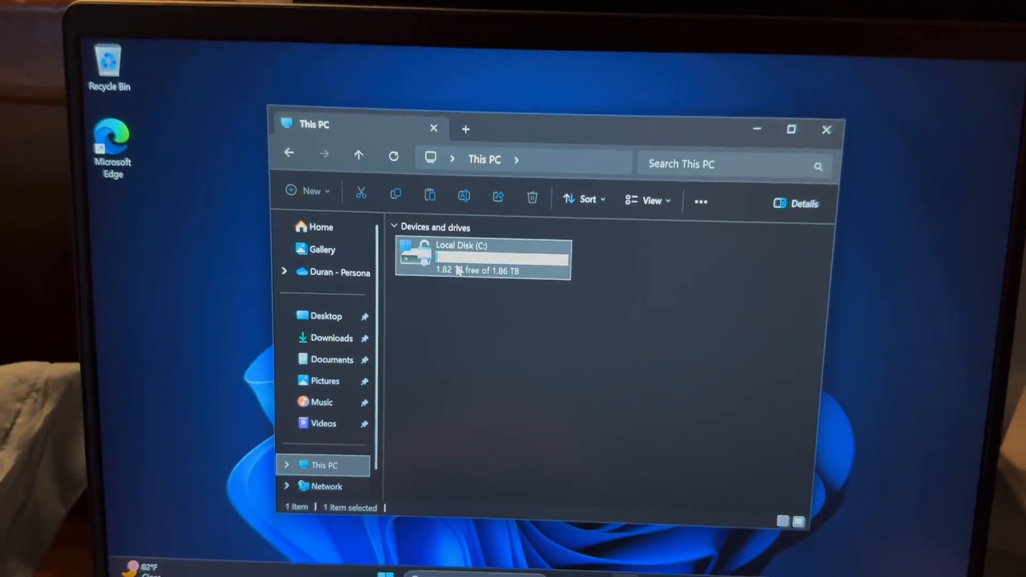
{"action": "right_click", "coordinate": [482, 259]}
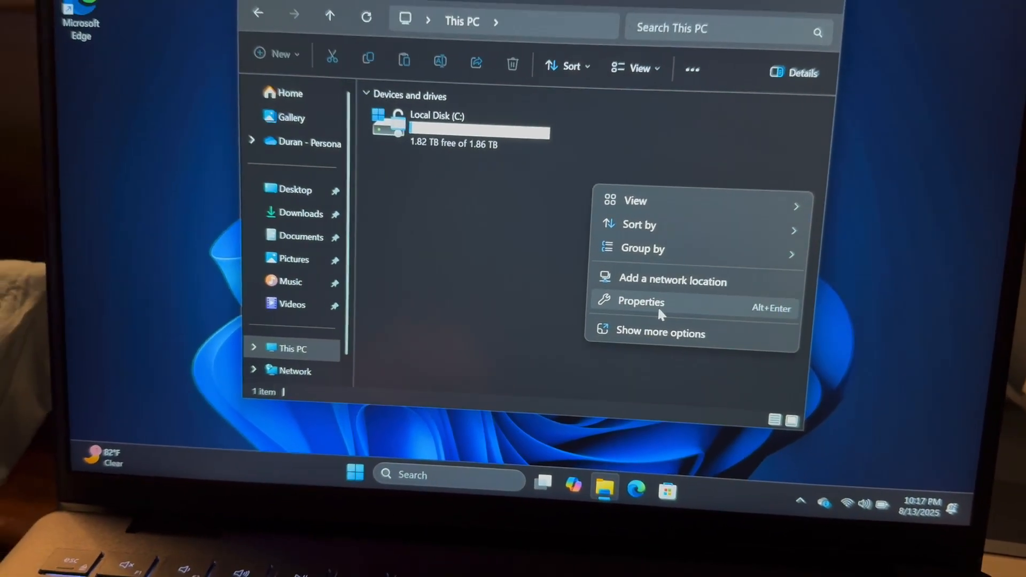
{"action": "left_click", "coordinate": [641, 301]}
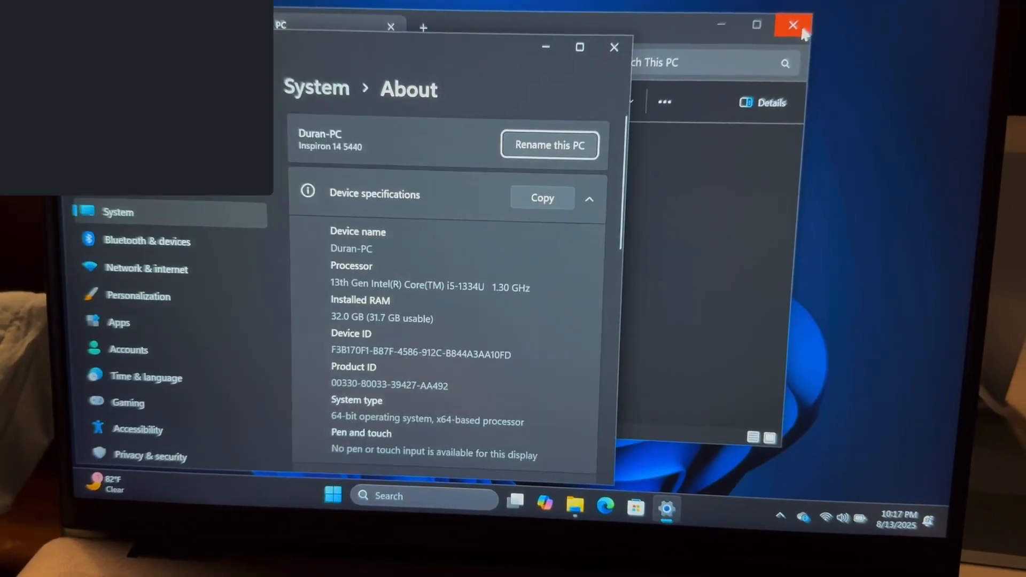